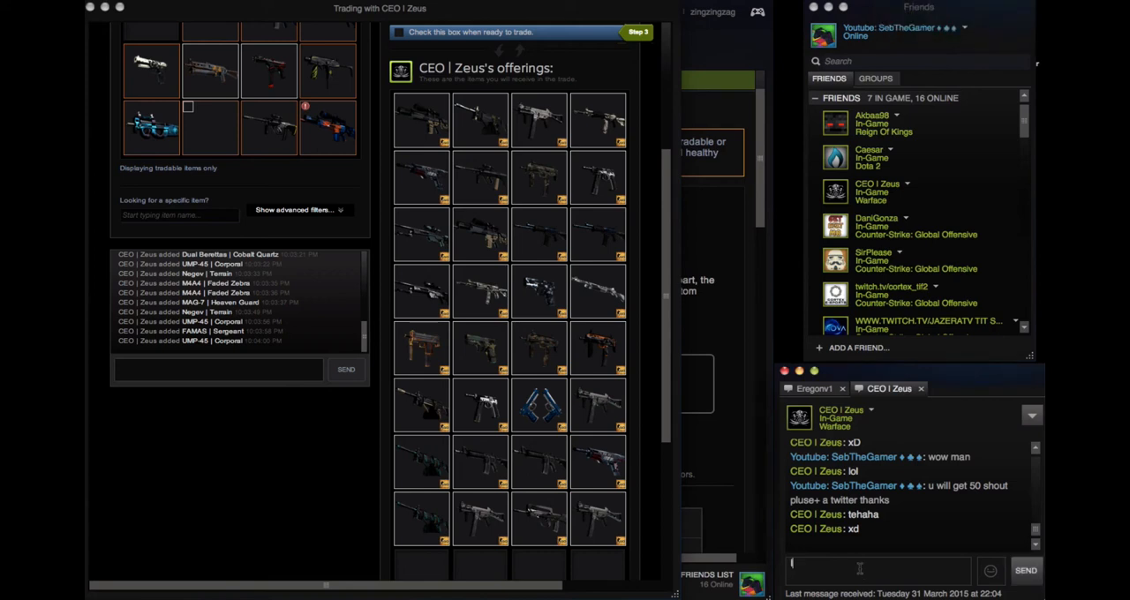
Go to the Steam Community inventory and view the G3SG1 | Polar Camo details.
type("no")
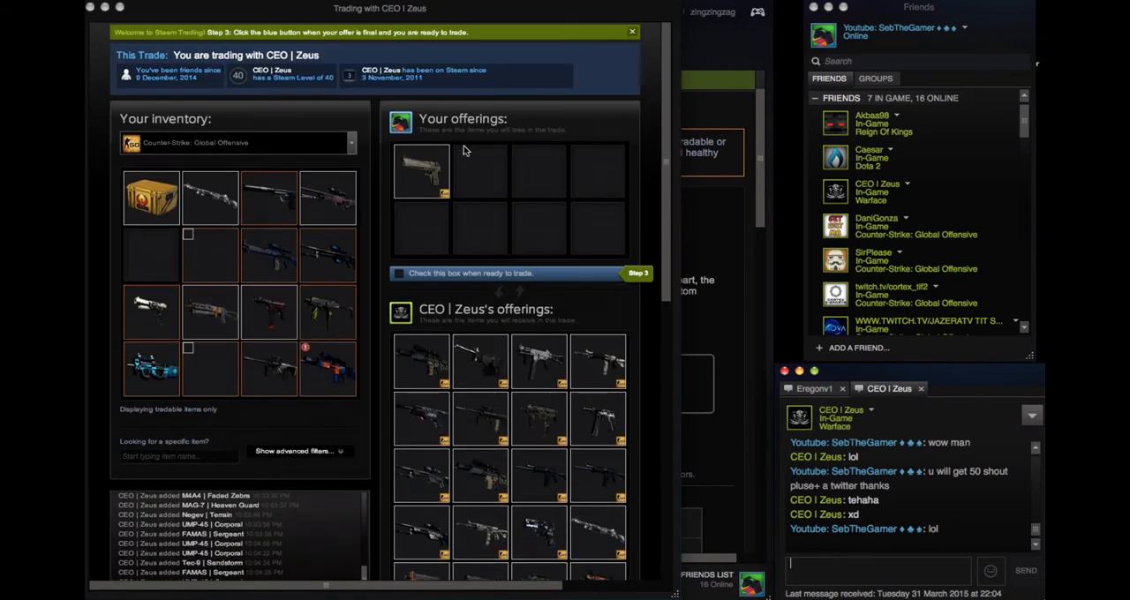
scroll("down", 3)
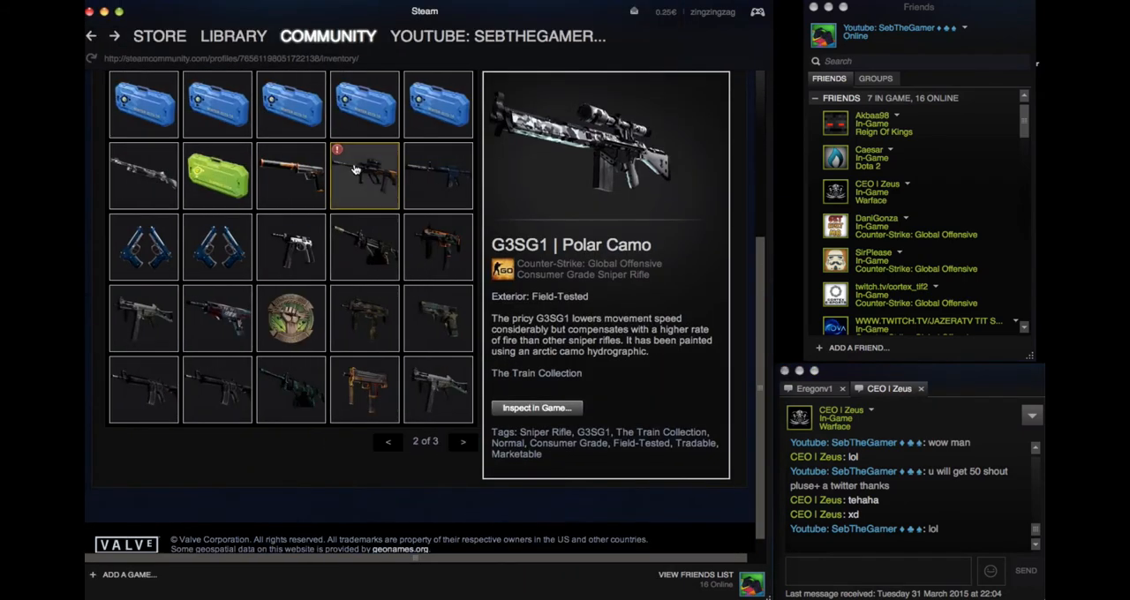
Browse inventory pages, viewing the USP-S | Orion and Dual Berettas | Cobalt Quartz details.
left_click(290, 174)
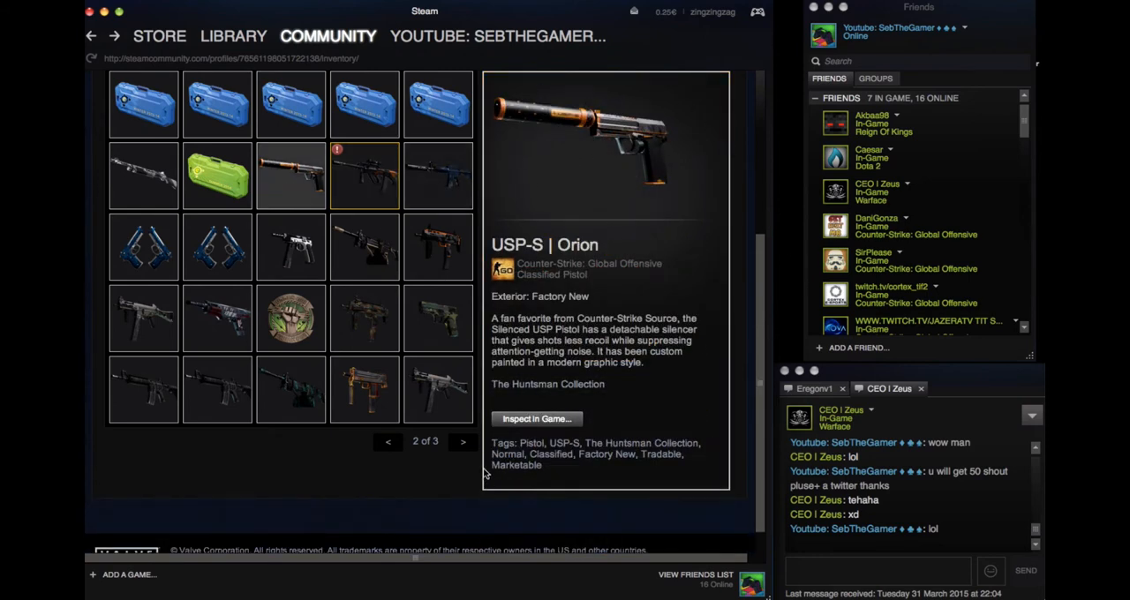
left_click(463, 441)
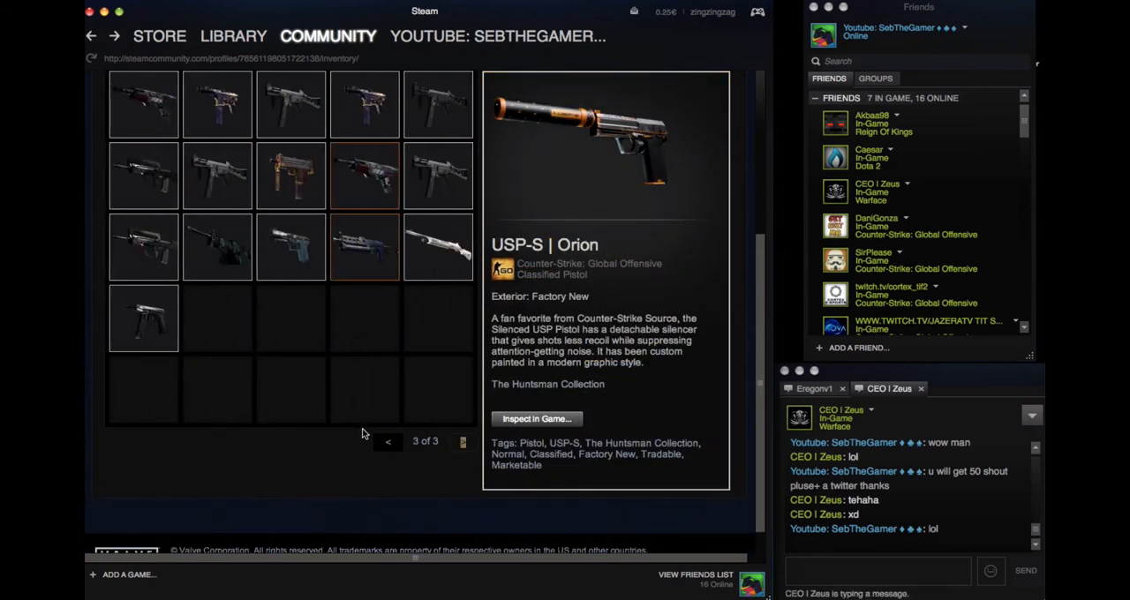
left_click(387, 441)
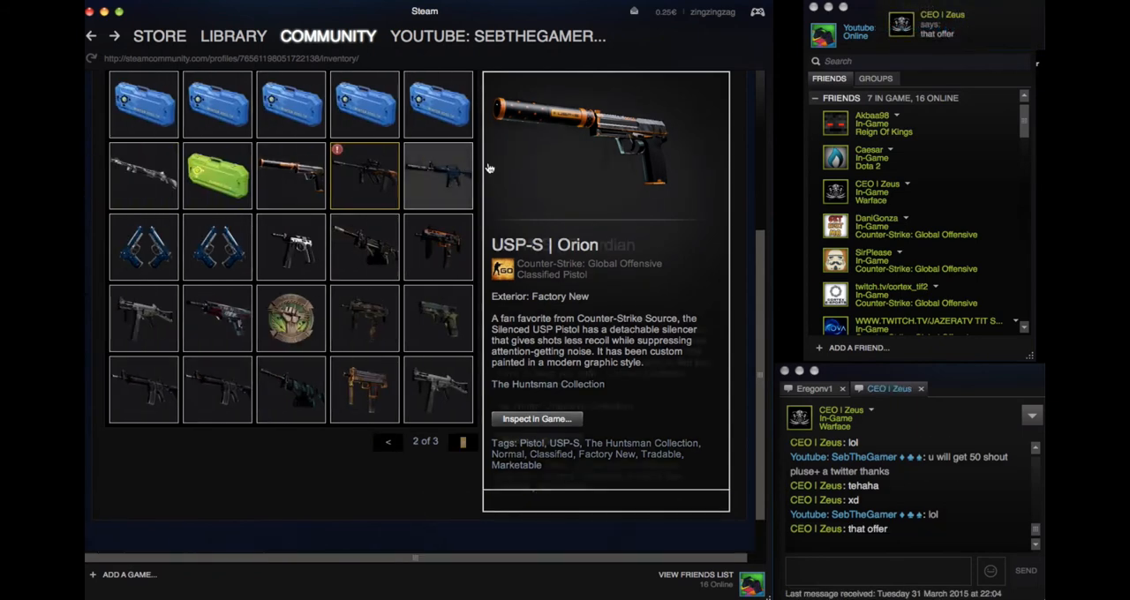
left_click(217, 247)
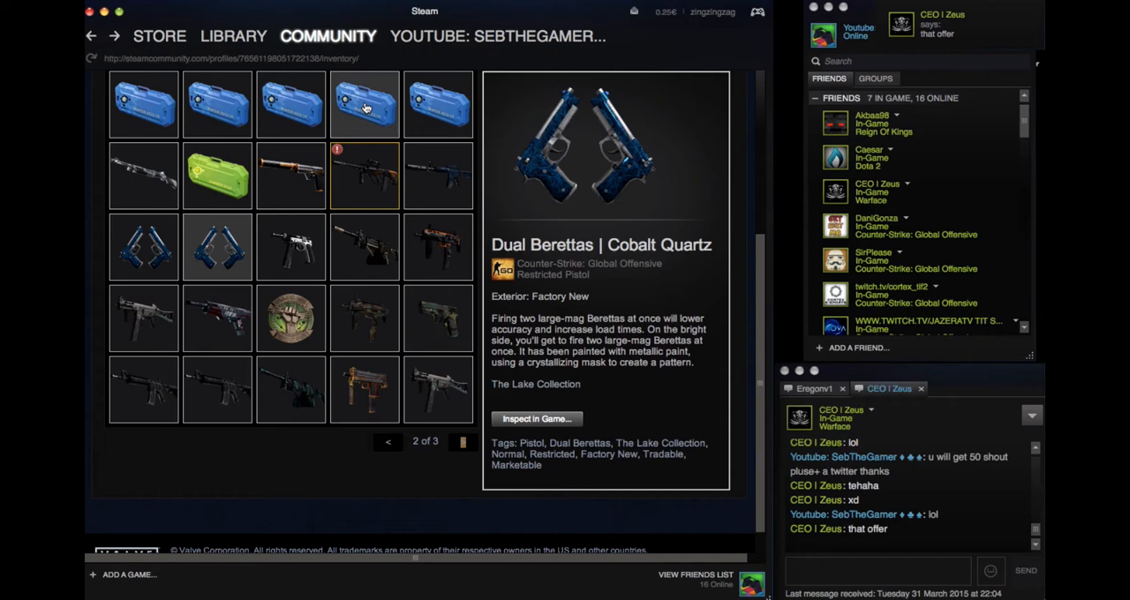
View the eSports 2013 Winter and 2014 Summer Case details, then reply 'yeah i know right'.
left_click(143, 104)
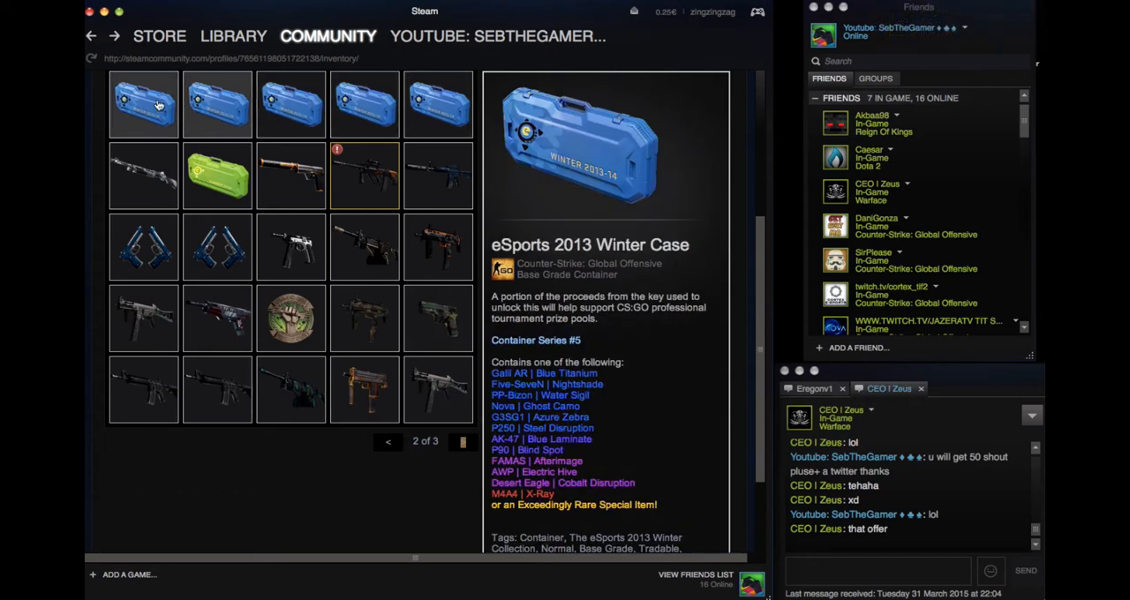
left_click(387, 441)
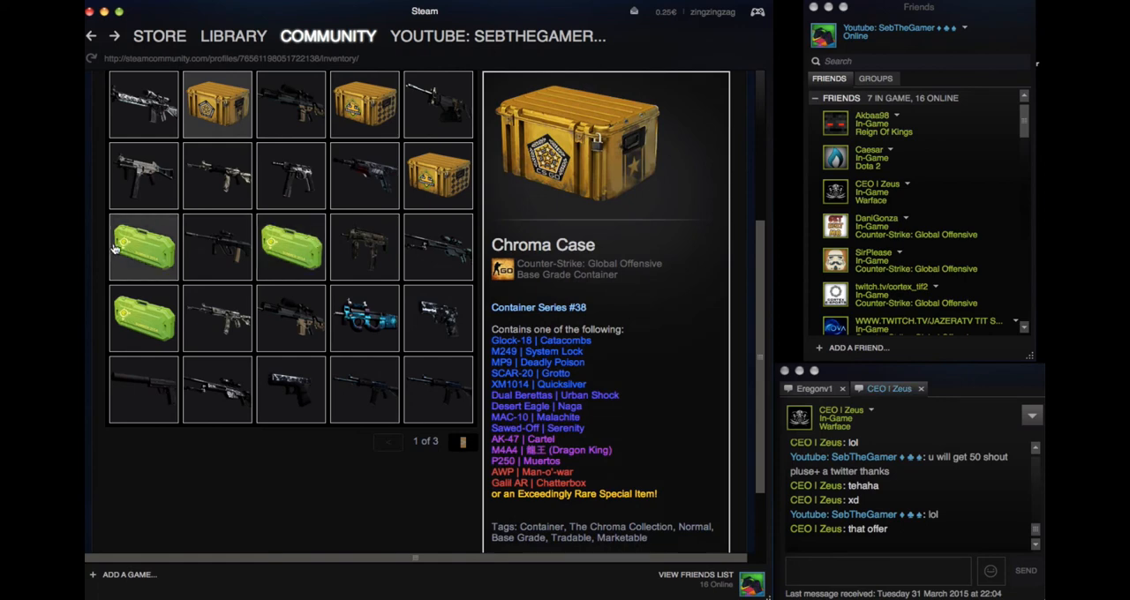
left_click(143, 247)
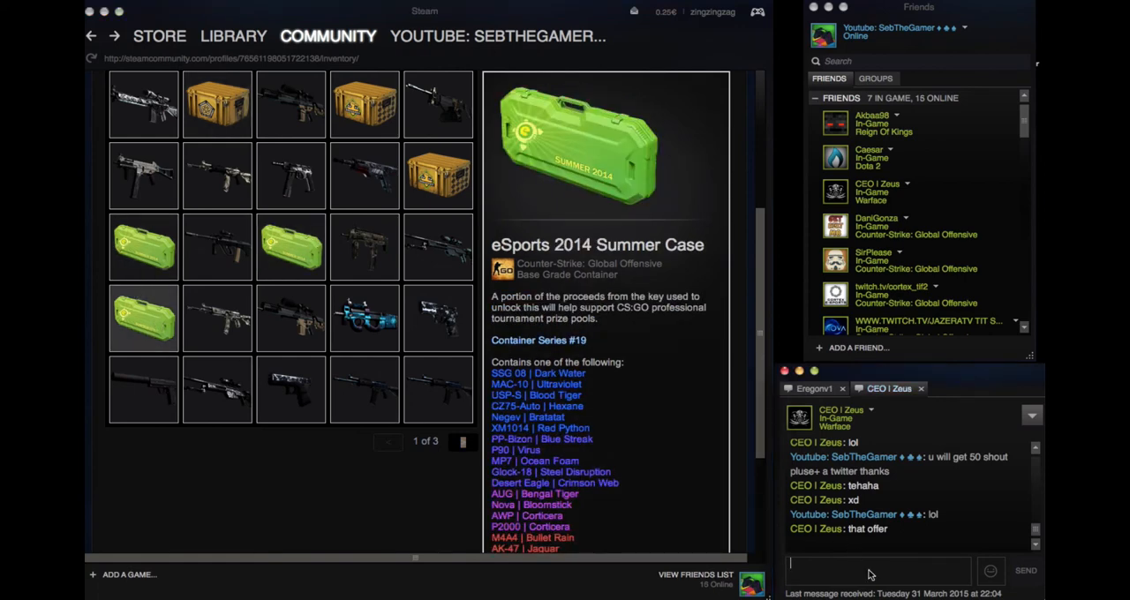
type("yeah i know")
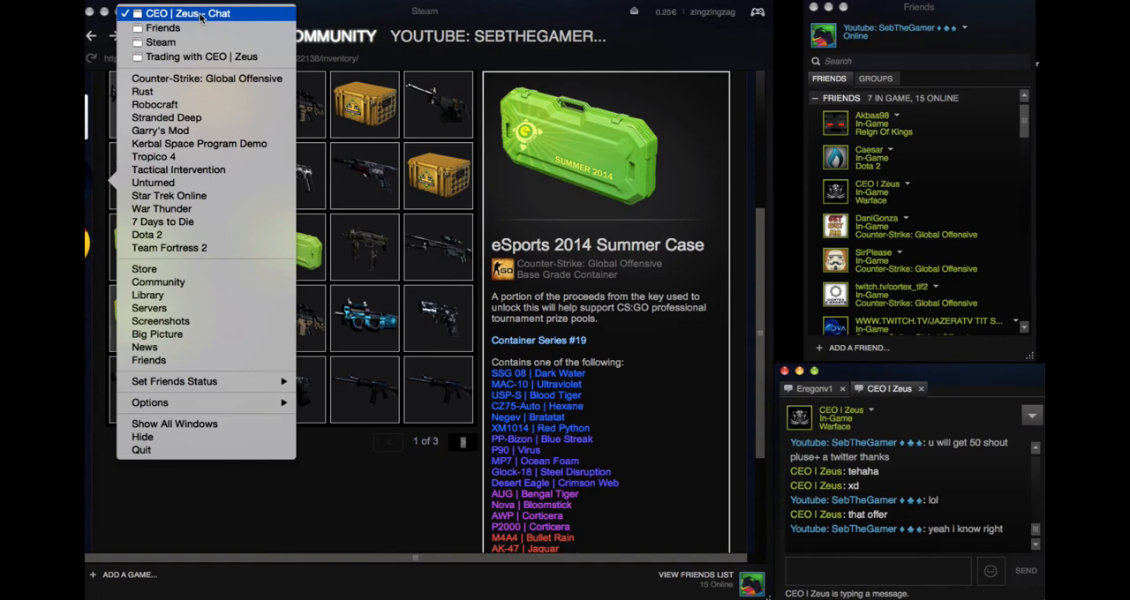
mouse_move(201, 56)
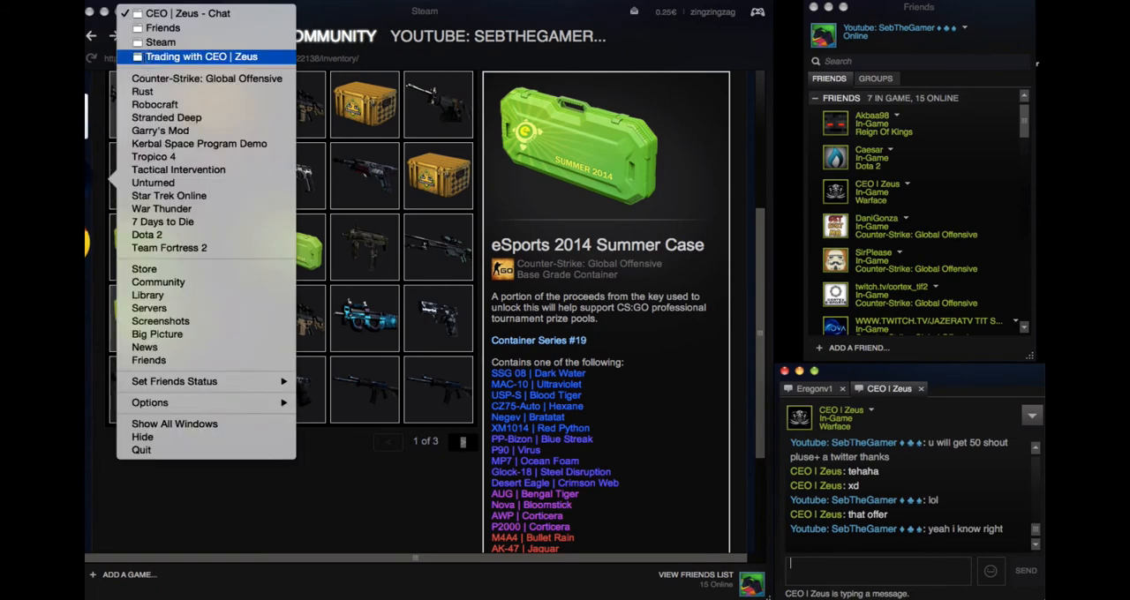
Choose 'Trading with CEO | Zeus' from the dock menu to raise the trade window.
left_click(201, 56)
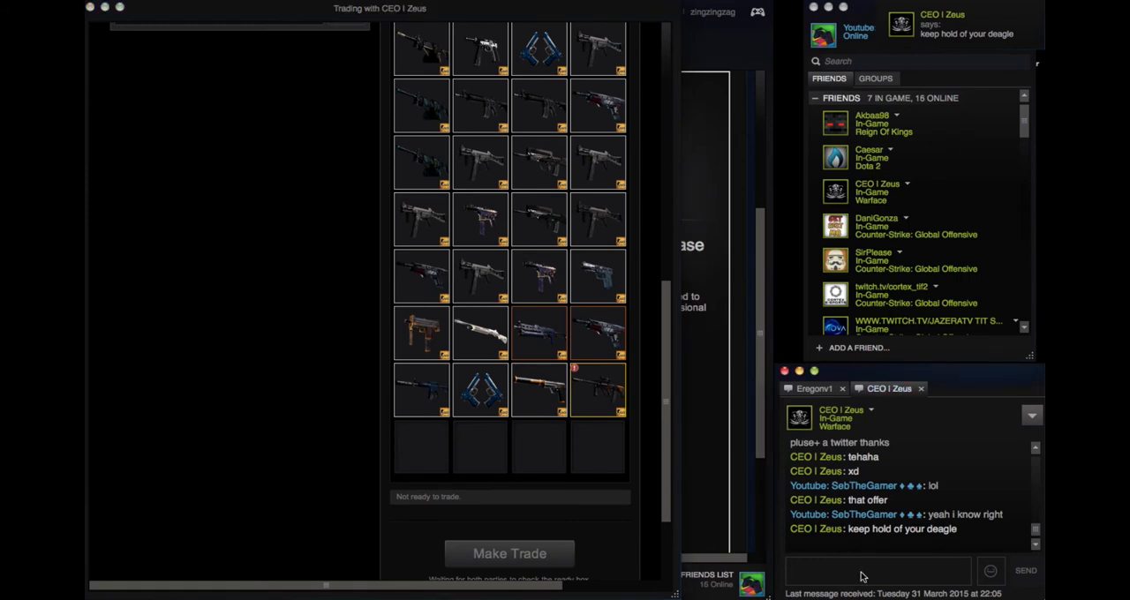
Scroll through Zeus's trading cards and Garry's Mod items and send 'i am really crying now'.
scroll("down", 3)
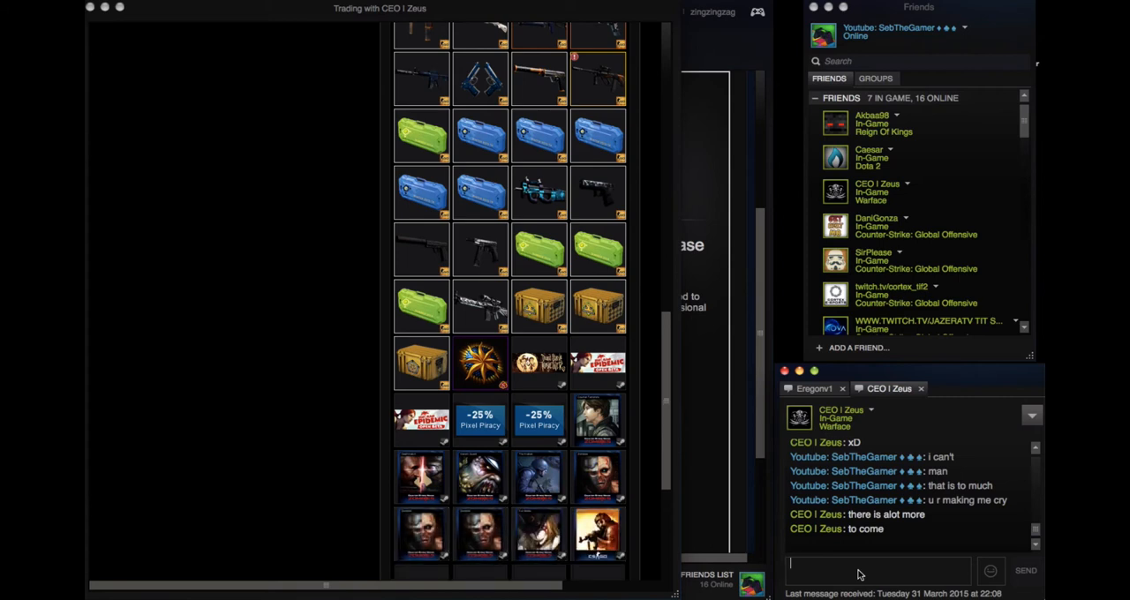
scroll("down", 3)
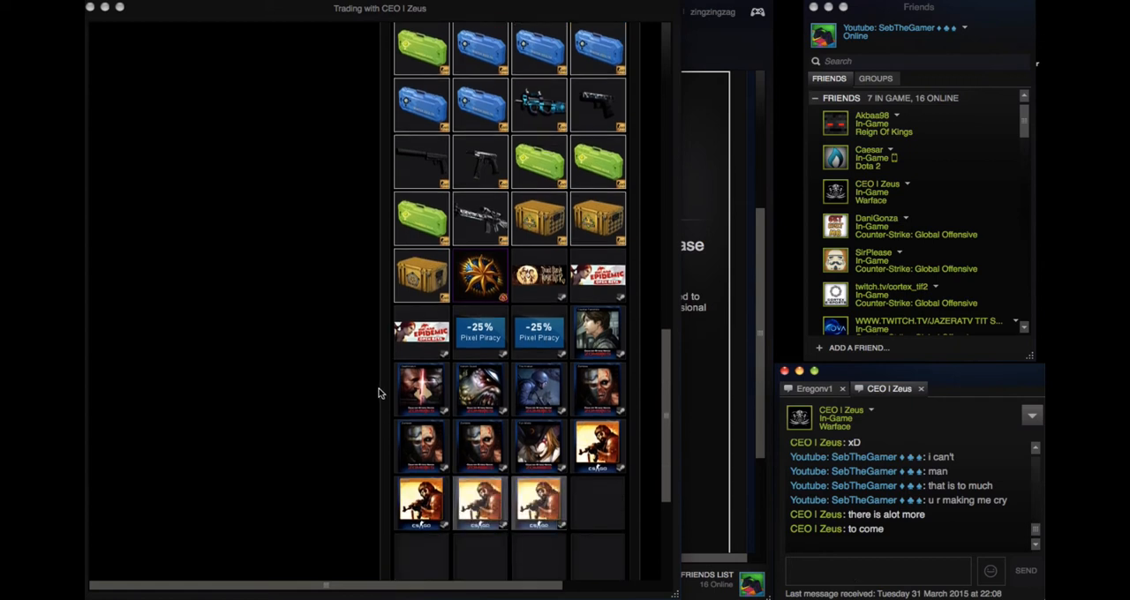
scroll("down", 3)
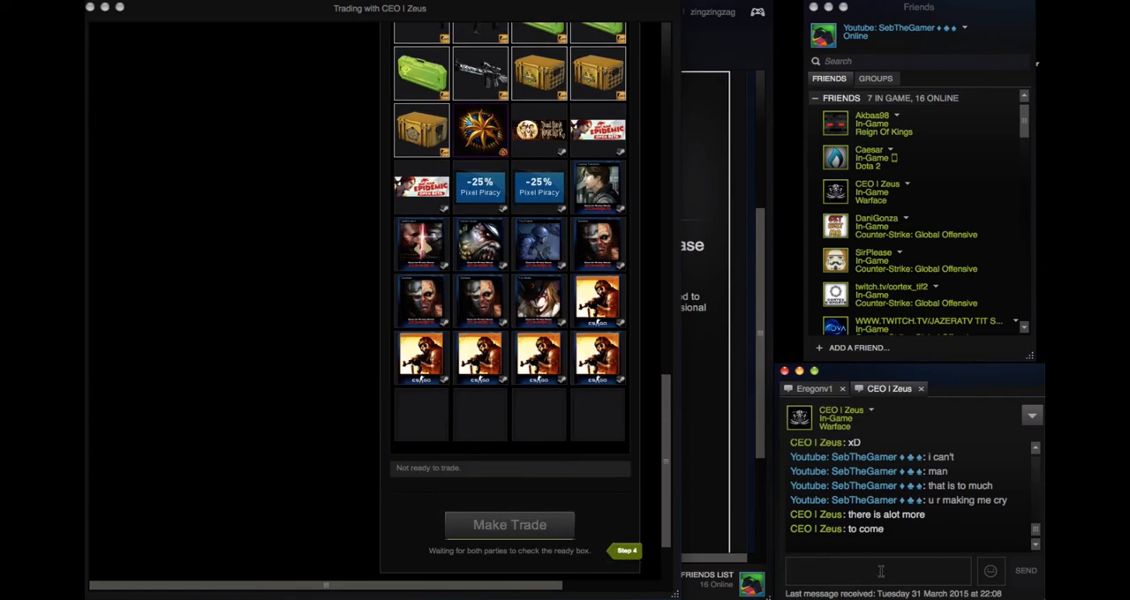
type("i am real")
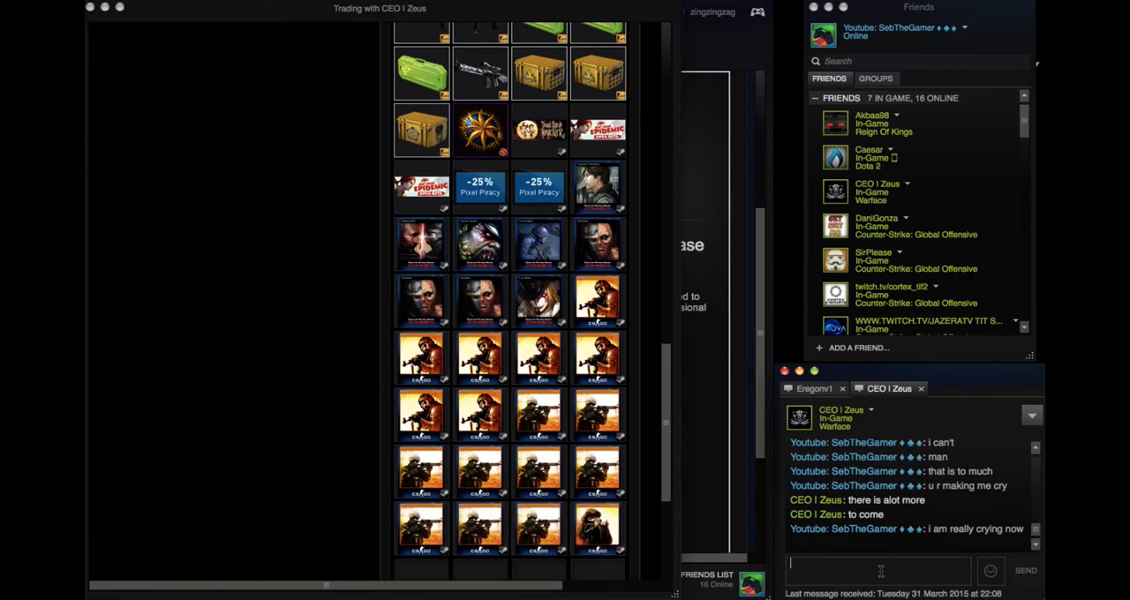
scroll("down", 3)
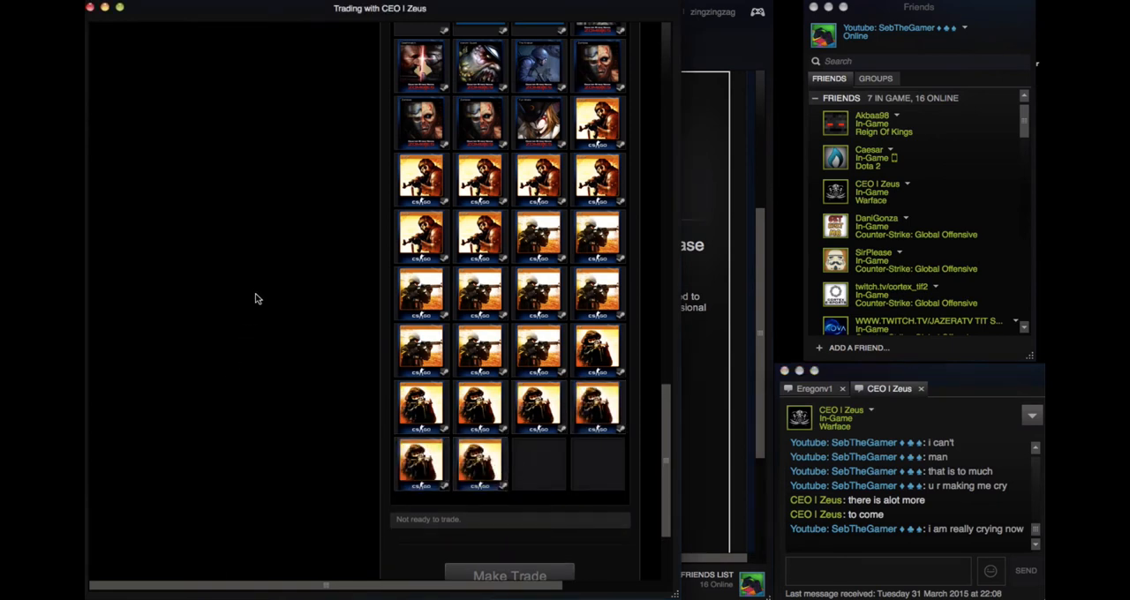
scroll("down", 3)
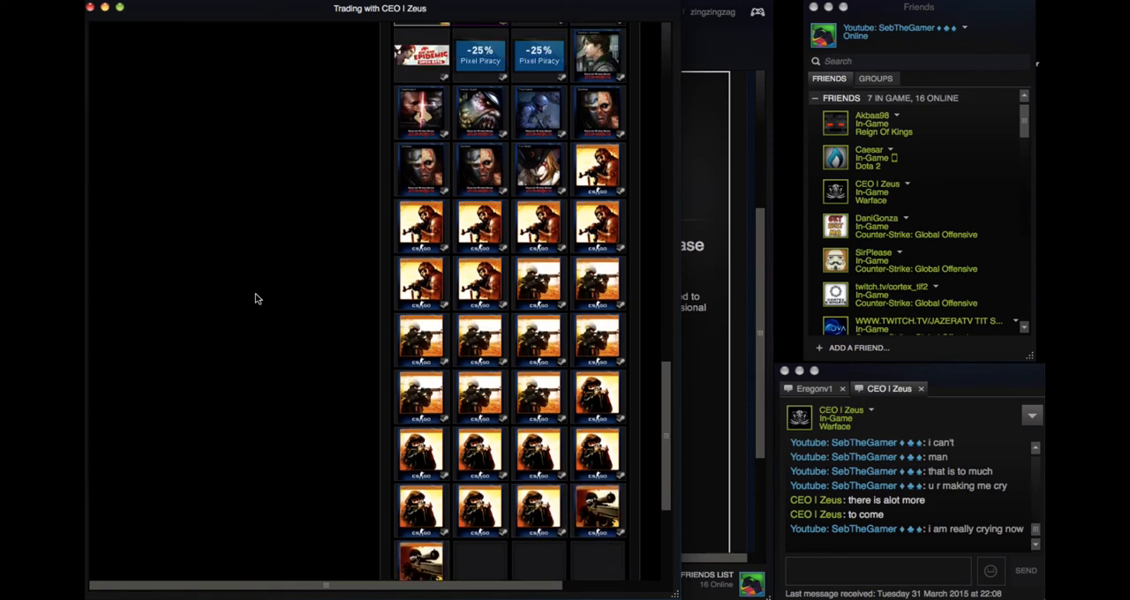
scroll("up", 3)
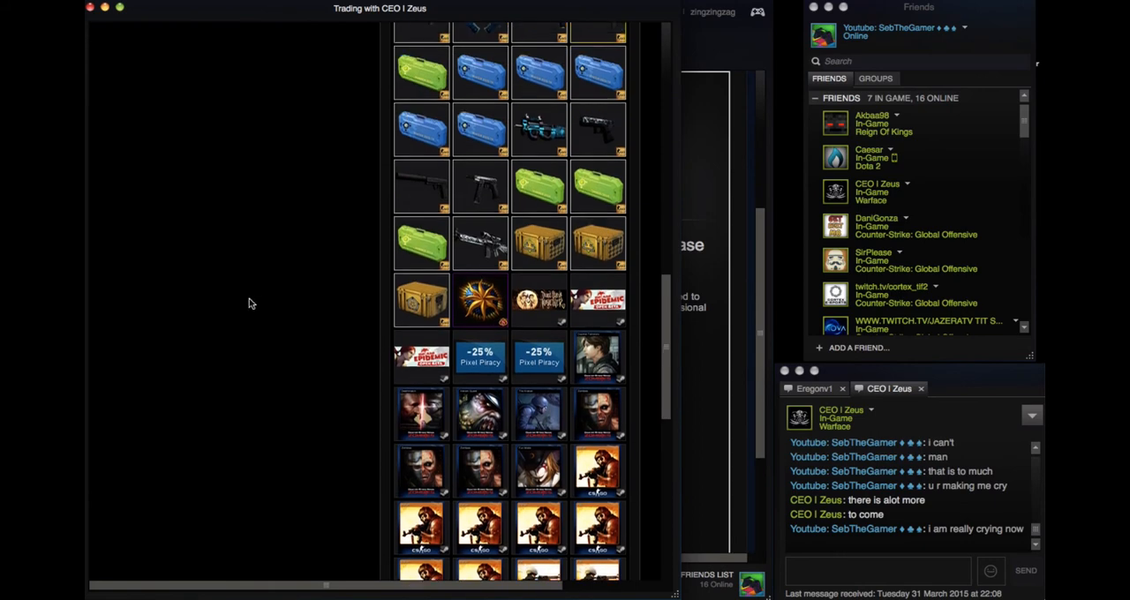
scroll("up", 3)
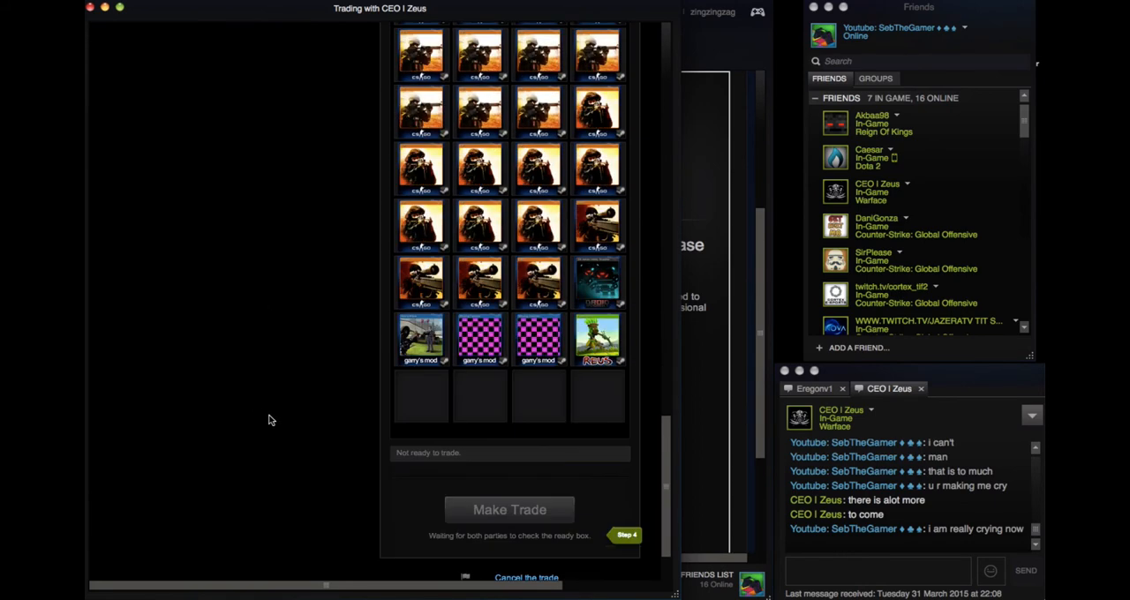
Send the shaky-hands, dropped-computer message and scroll down to the Reus, Rust and Skyrim items.
scroll("down", 3)
type("my hads r so shaky i just droped my compu")
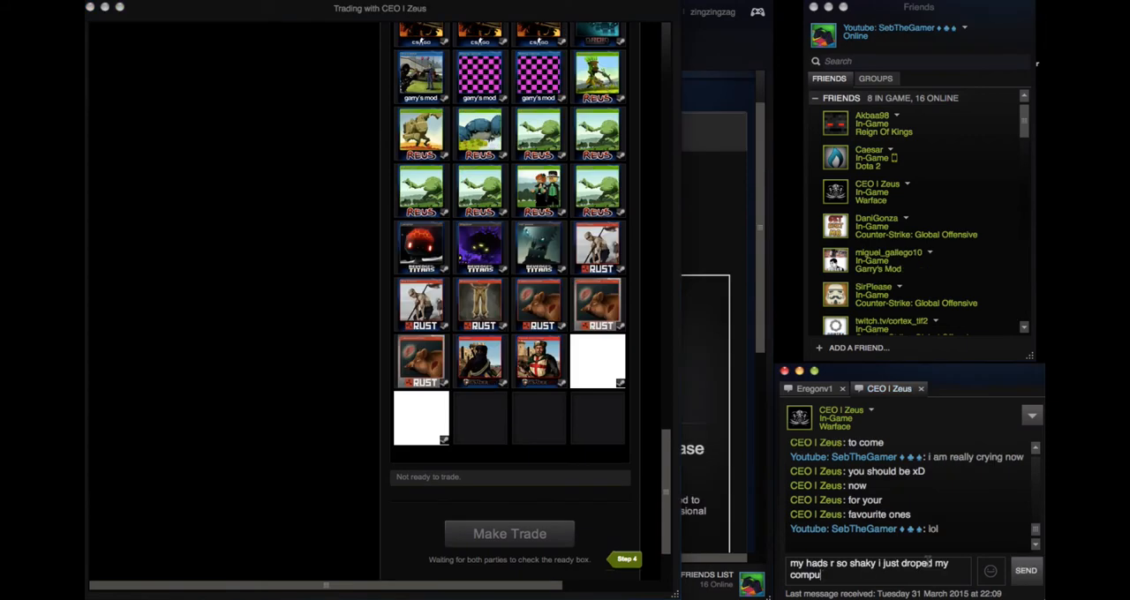
type("tr")
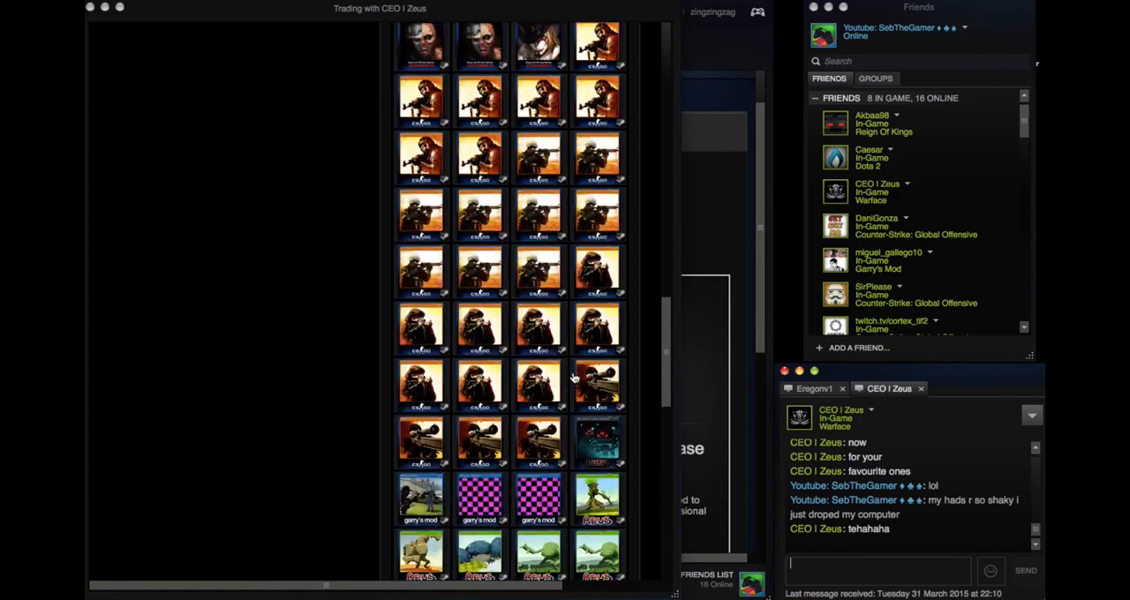
scroll("down", 3)
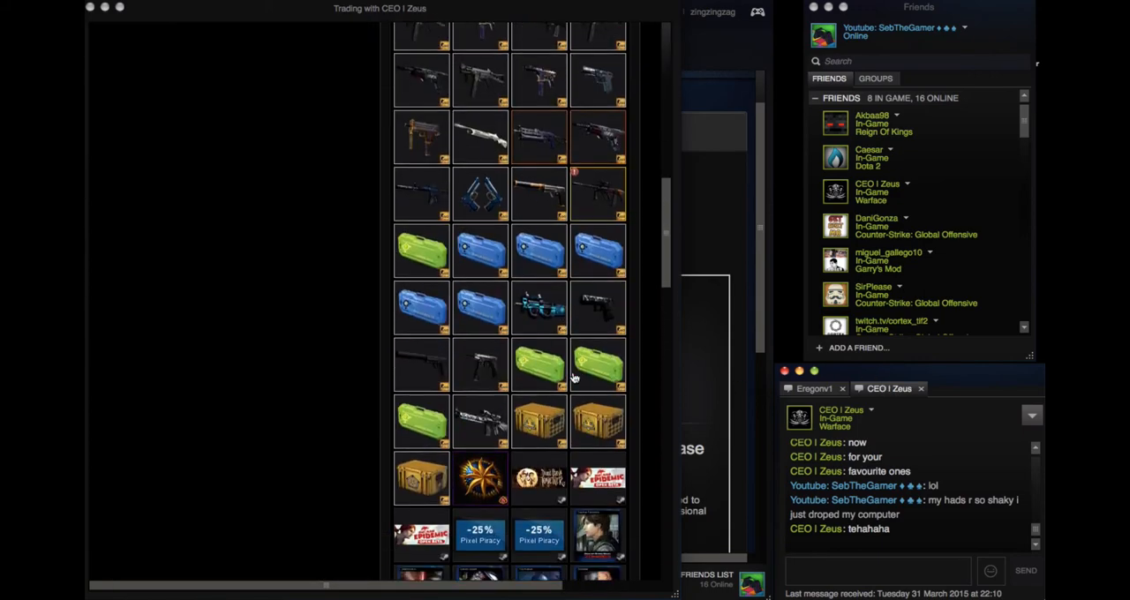
scroll("down", 3)
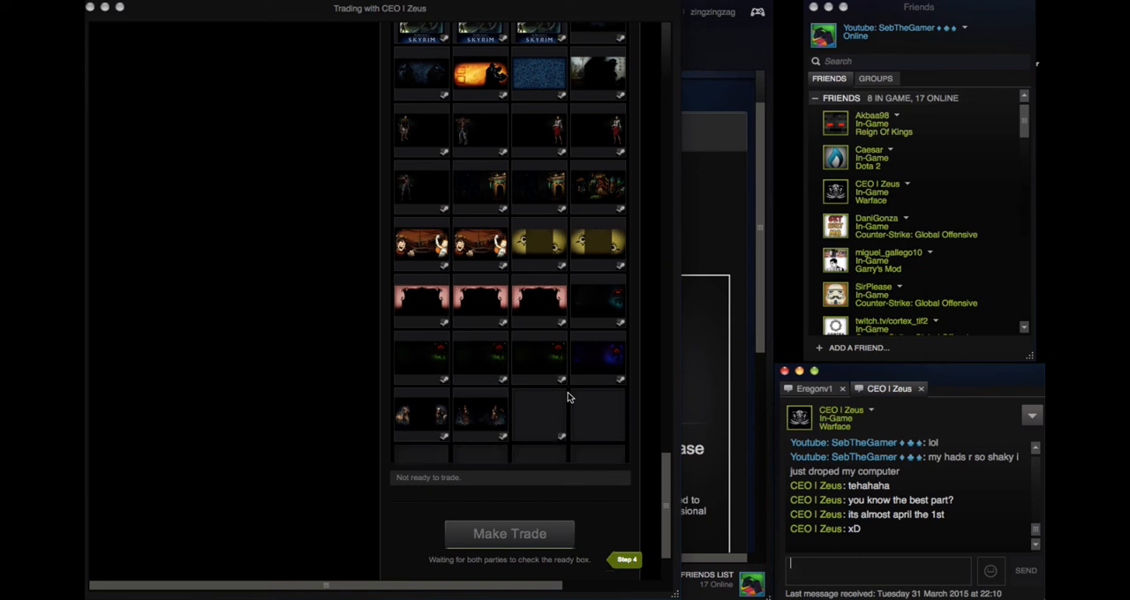
scroll("down", 3)
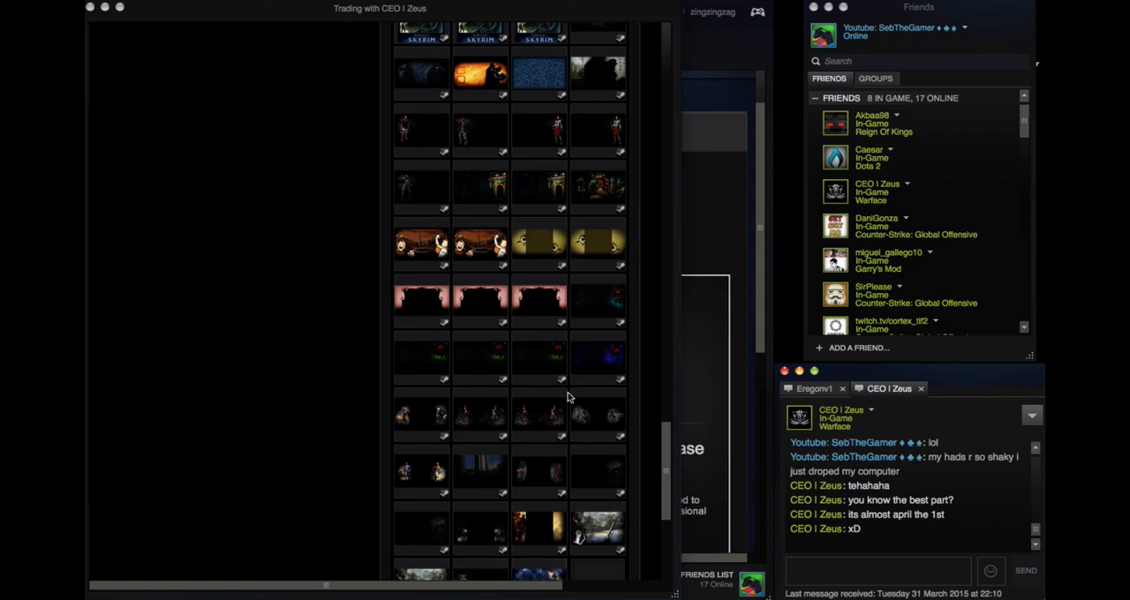
left_click(877, 570)
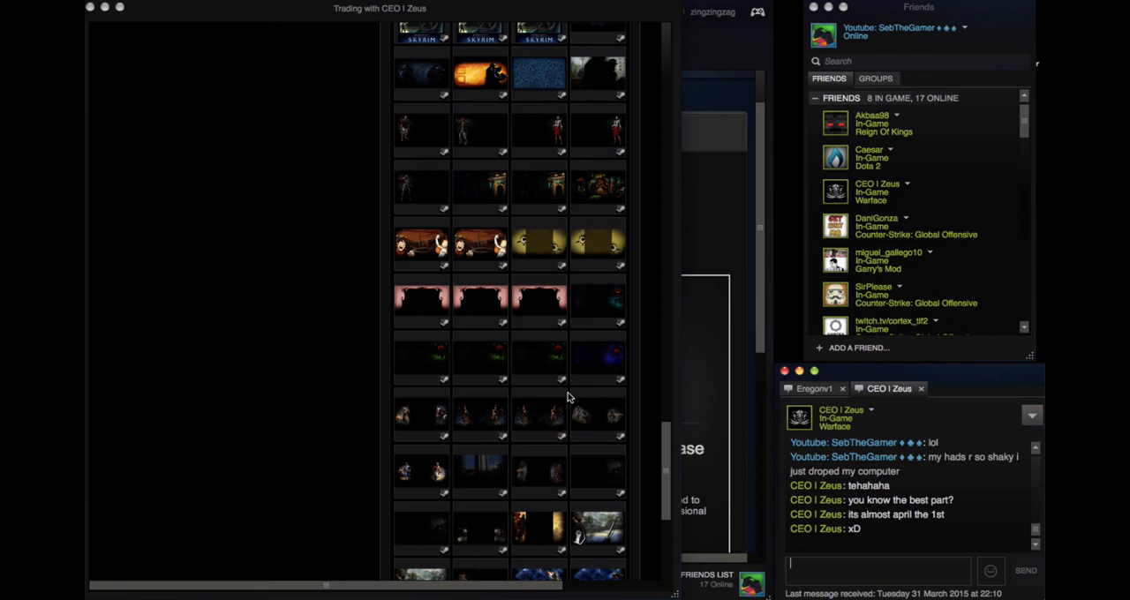